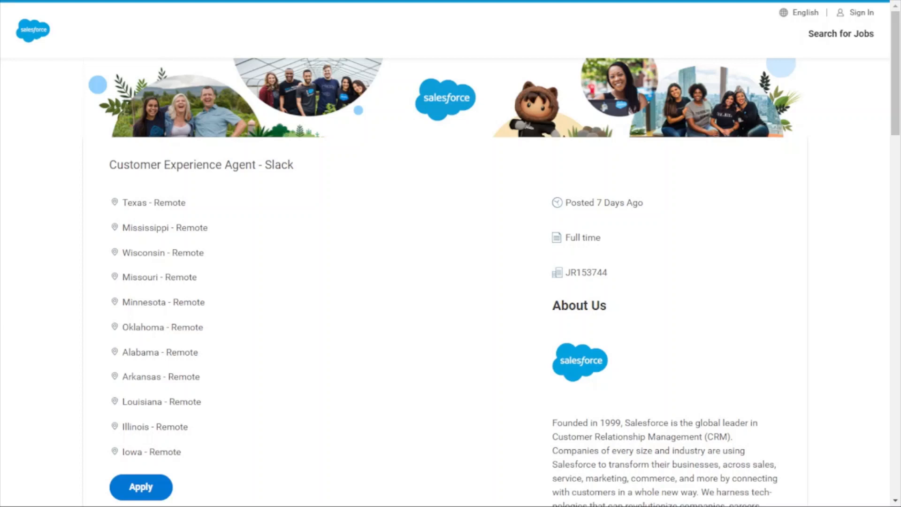
{"action": "scroll", "scroll_direction": "down", "scroll_amount": 3}
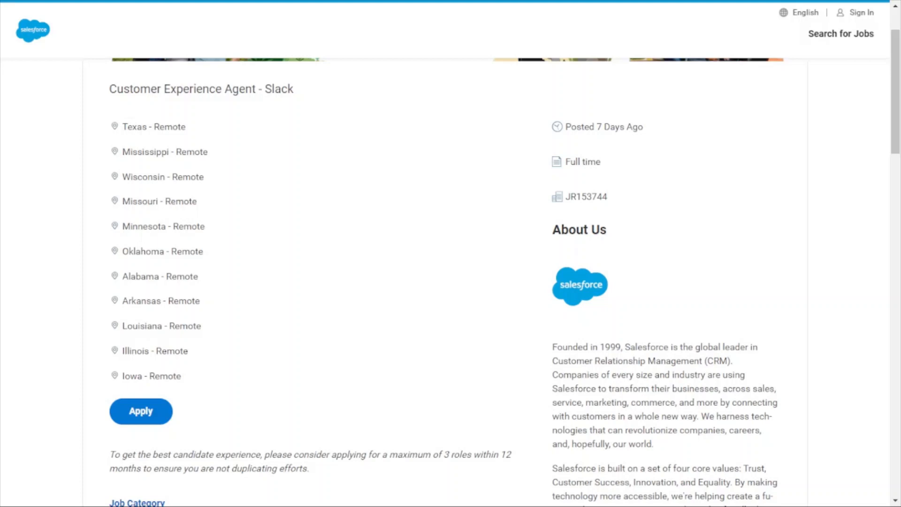
{"action": "scroll", "scroll_direction": "down", "scroll_amount": 3}
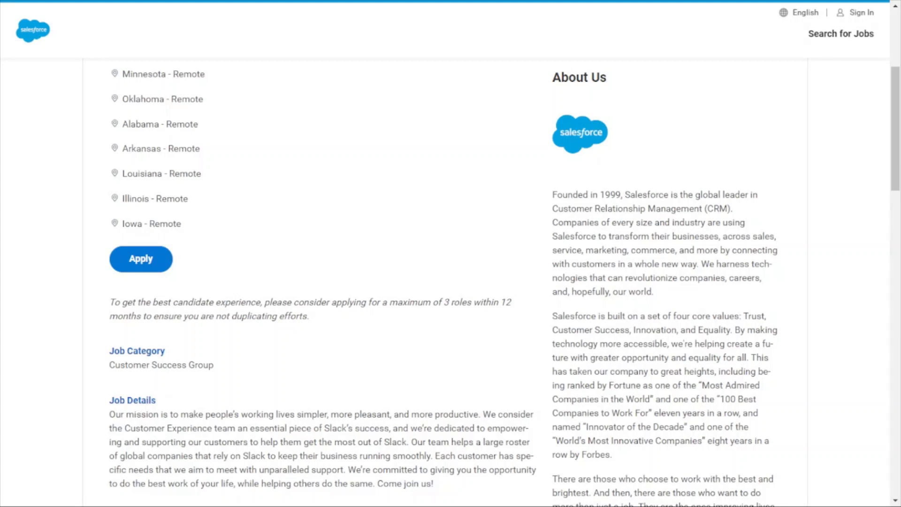
{"action": "scroll", "scroll_direction": "down", "scroll_amount": 3}
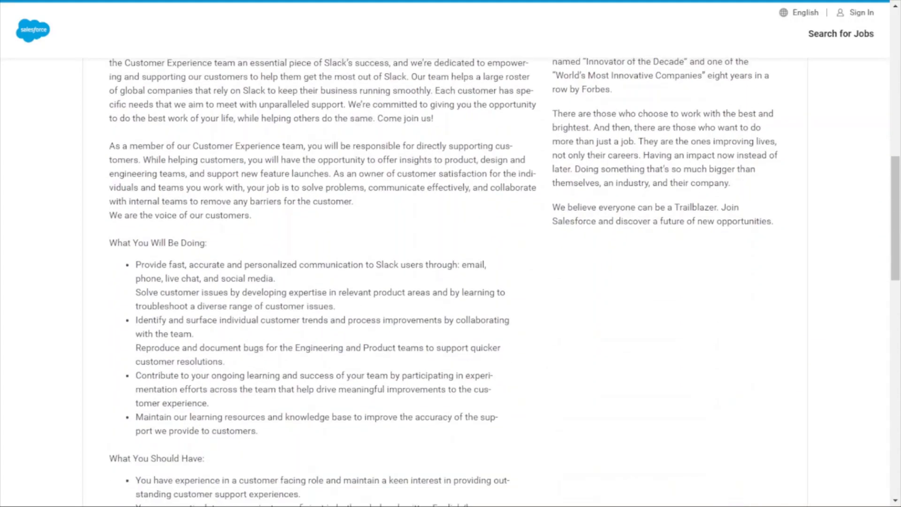
{"action": "scroll", "scroll_direction": "down", "scroll_amount": 3}
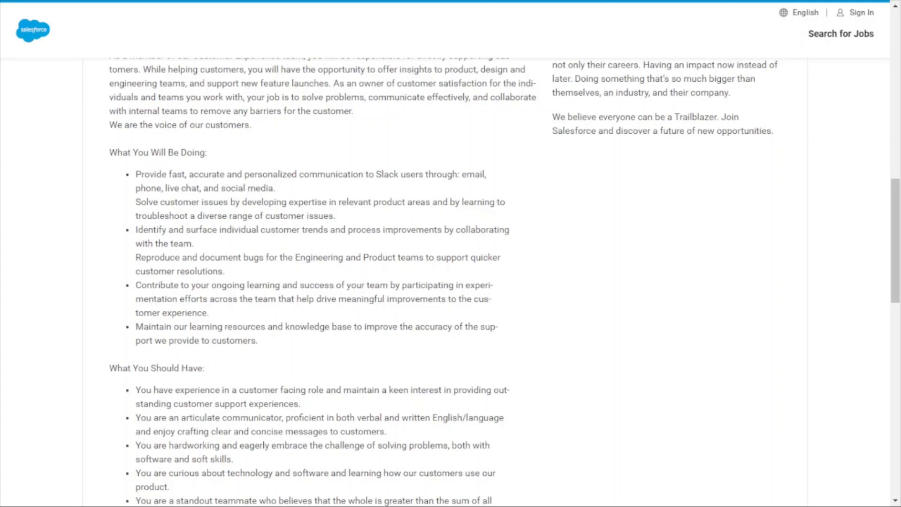
{"action": "scroll", "scroll_direction": "down", "scroll_amount": 3}
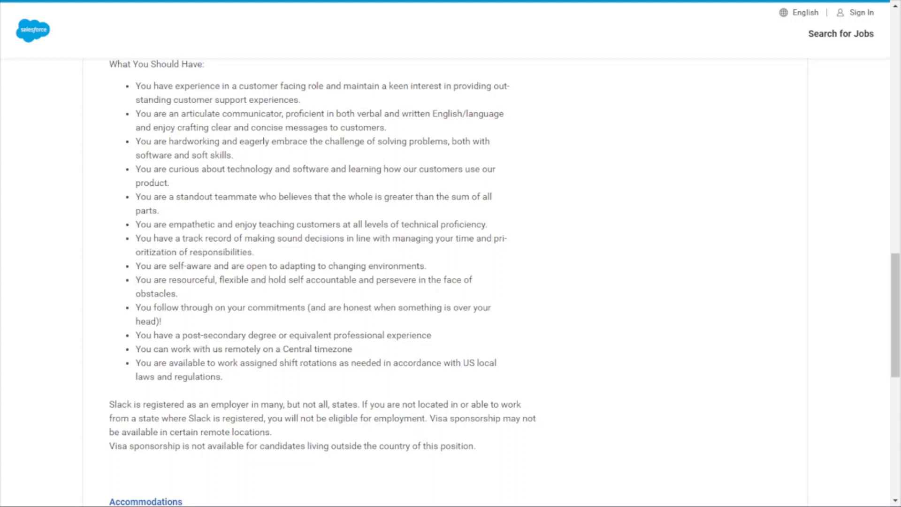
{"action": "scroll", "scroll_direction": "down", "scroll_amount": 3}
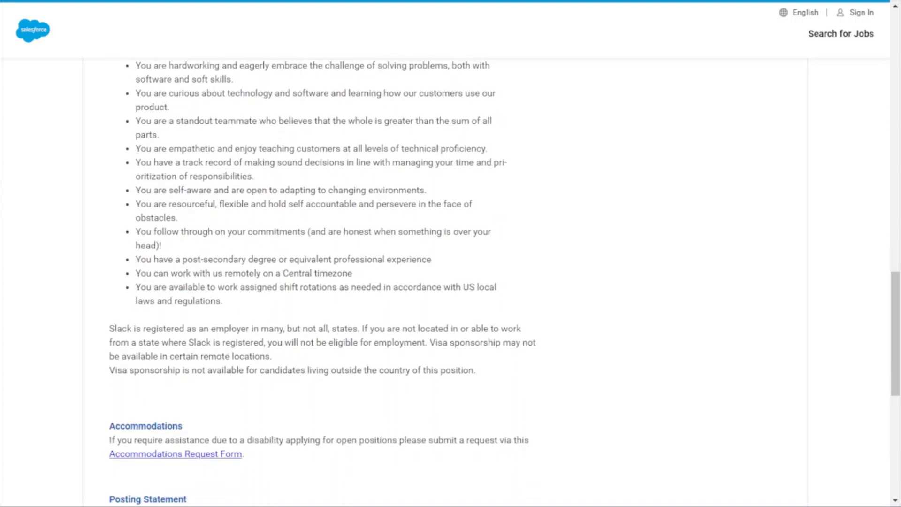
{"action": "scroll", "scroll_direction": "down", "scroll_amount": 3}
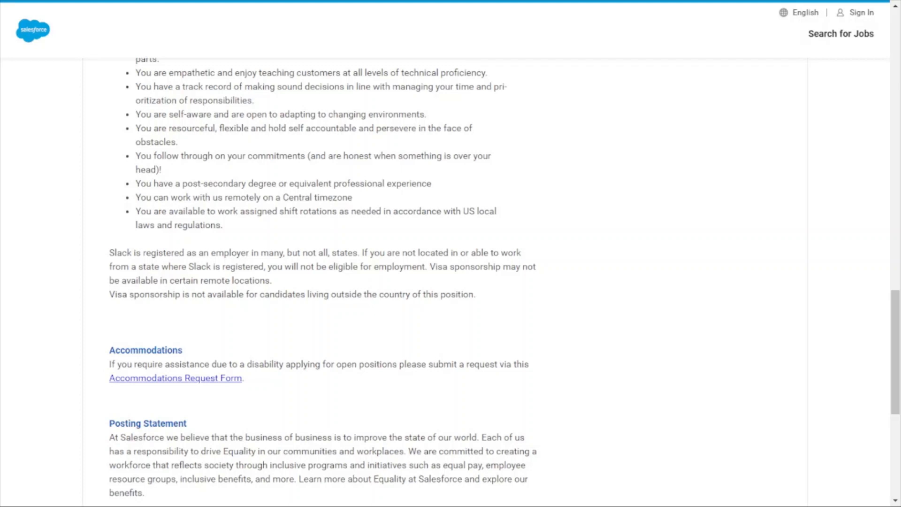
{"action": "scroll", "scroll_direction": "down", "scroll_amount": 3}
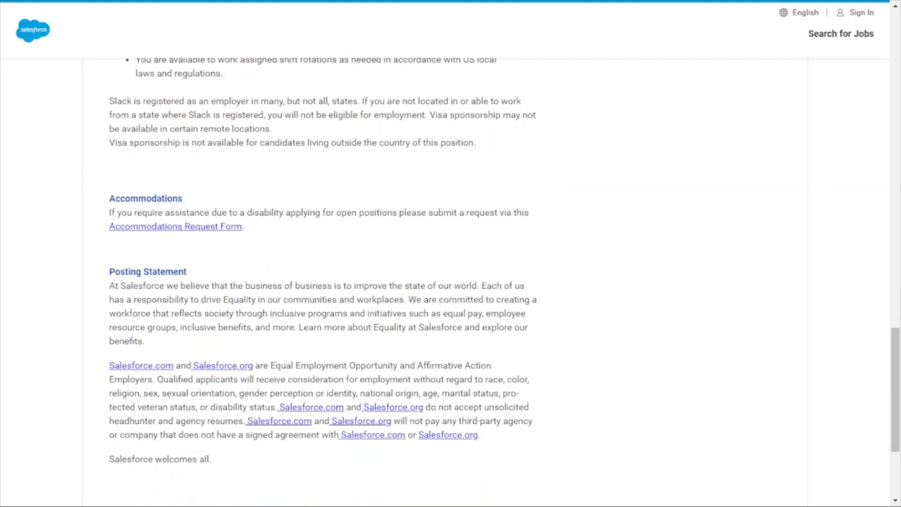